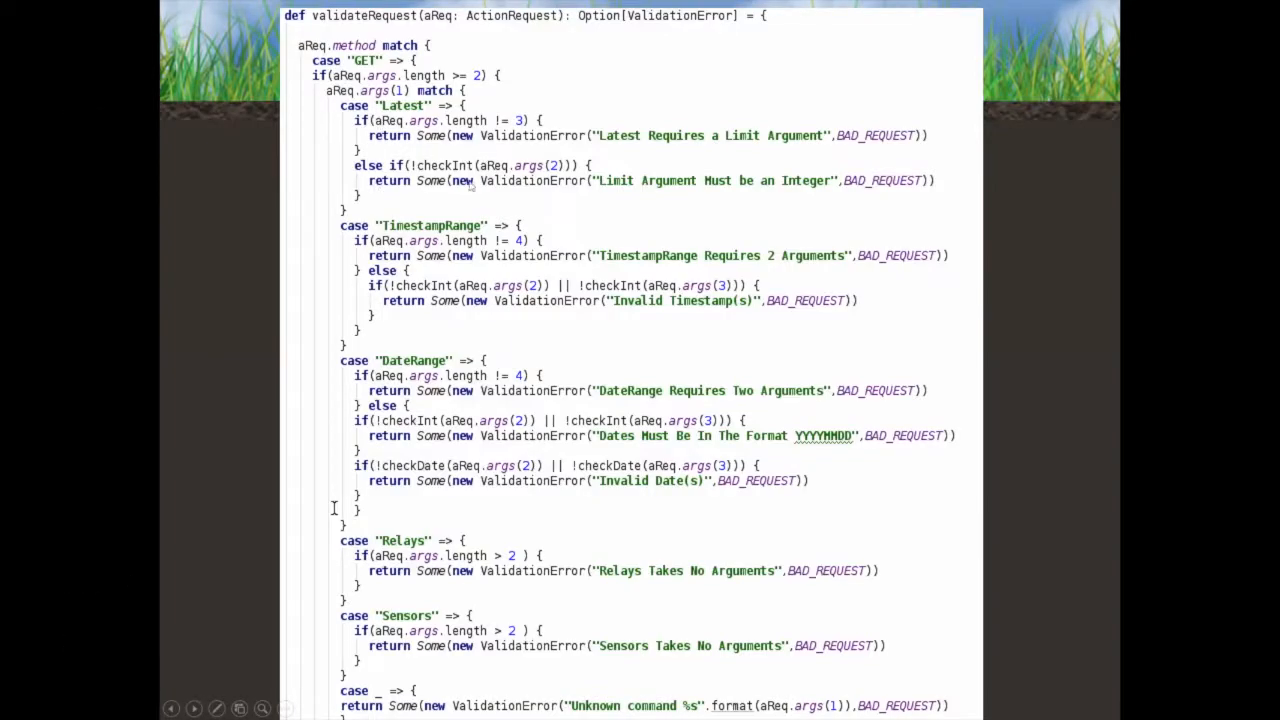
pyautogui.moveTo(436, 156)
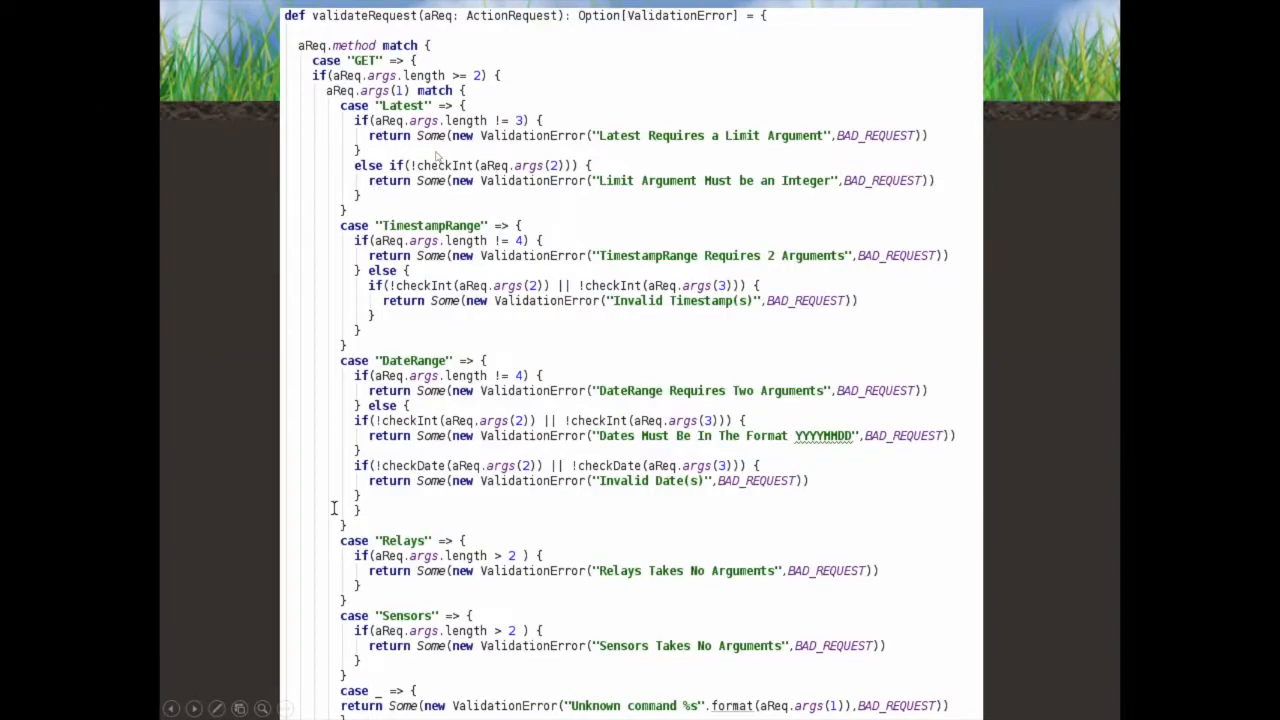